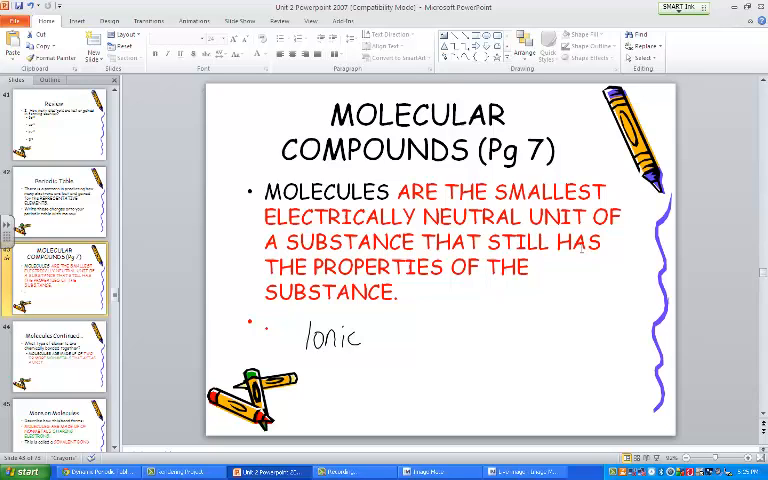
pyautogui.write('cmpr')
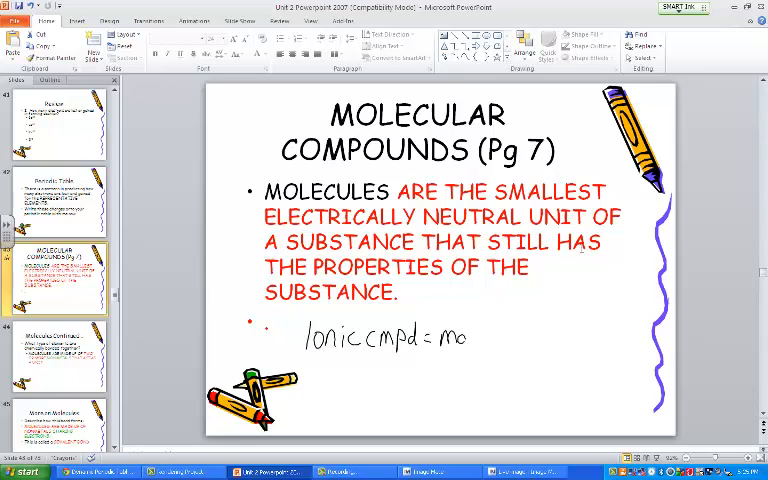
pyautogui.write('made f')
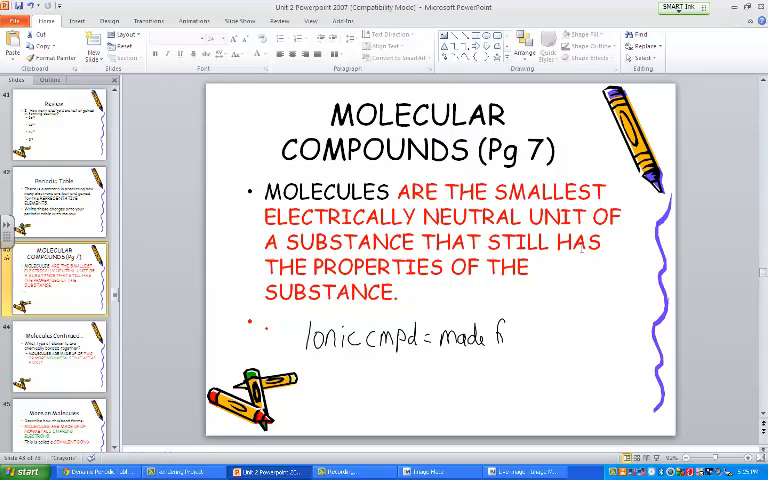
pyautogui.write('from Cl')
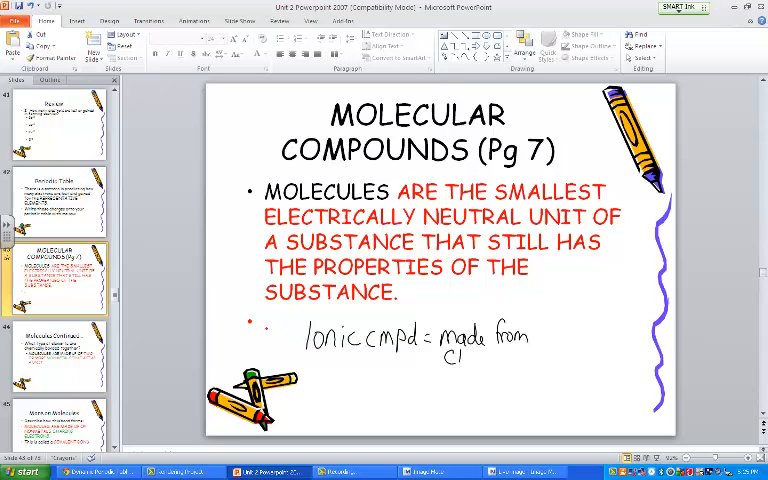